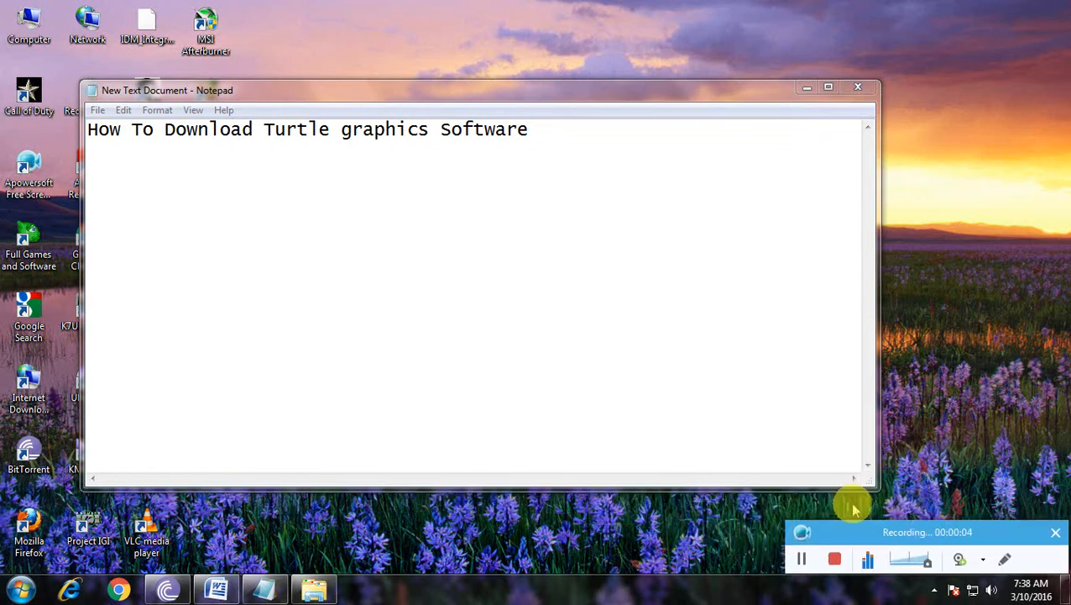
mouse_move(803, 470)
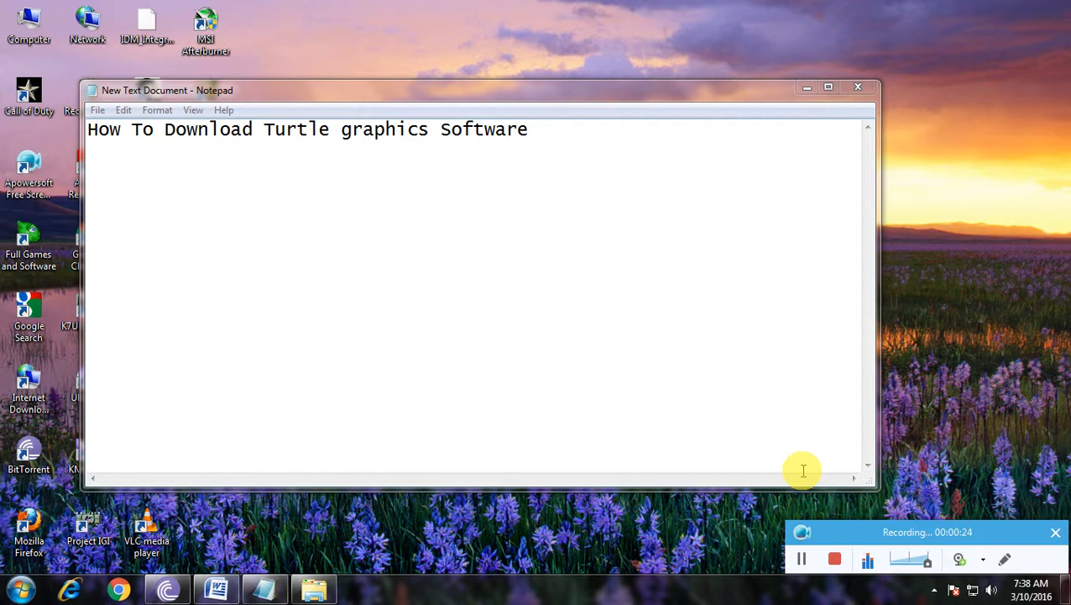
mouse_move(806, 87)
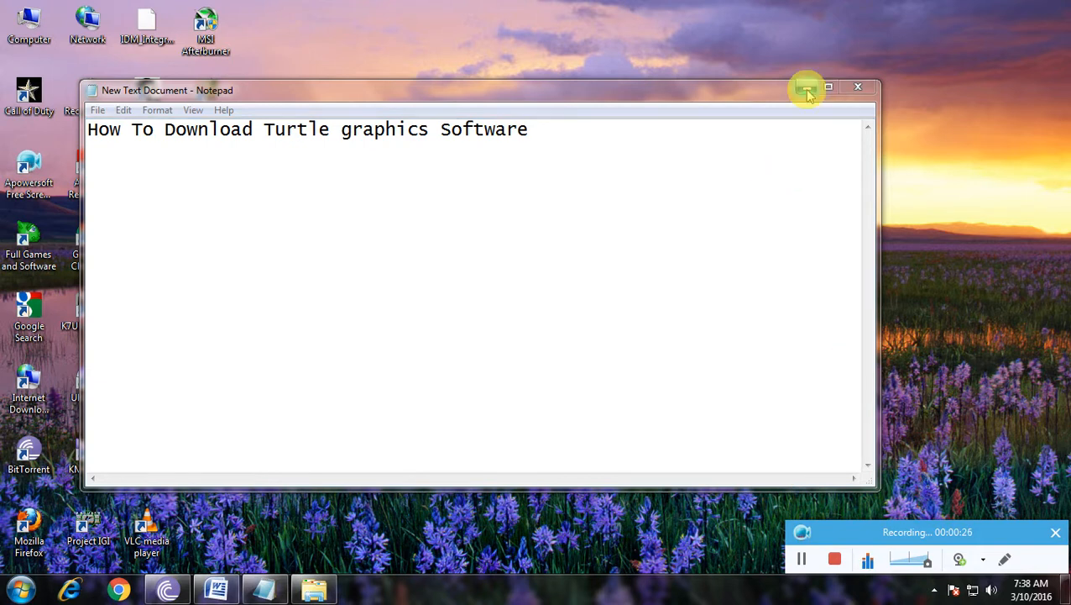
- Minimise Notepad and run a Google search for 'download Turtle graphics' in Chrome
click(804, 87)
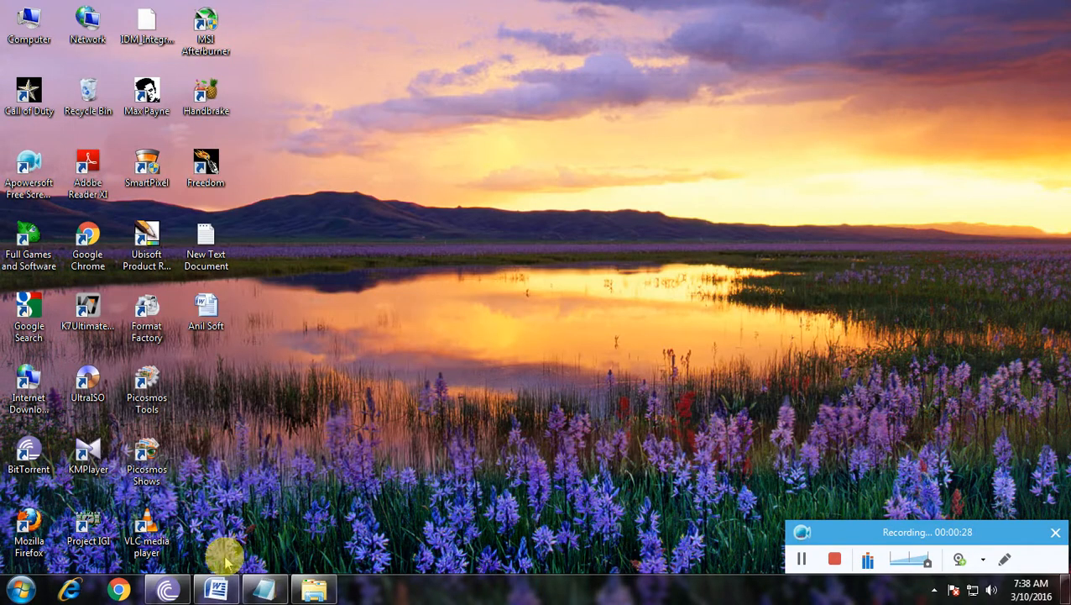
mouse_move(351, 371)
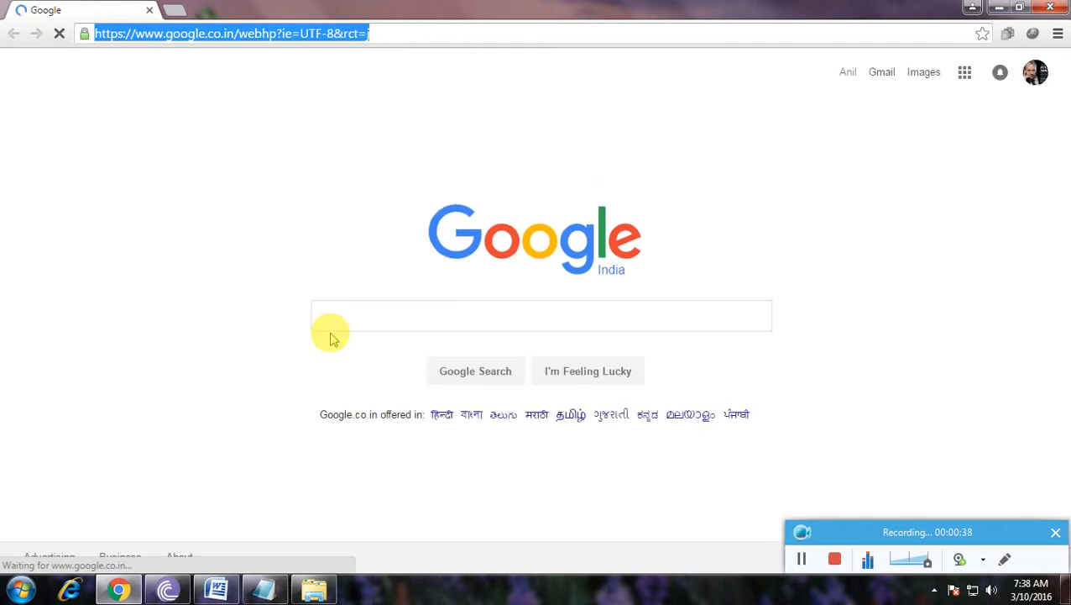
click(541, 316)
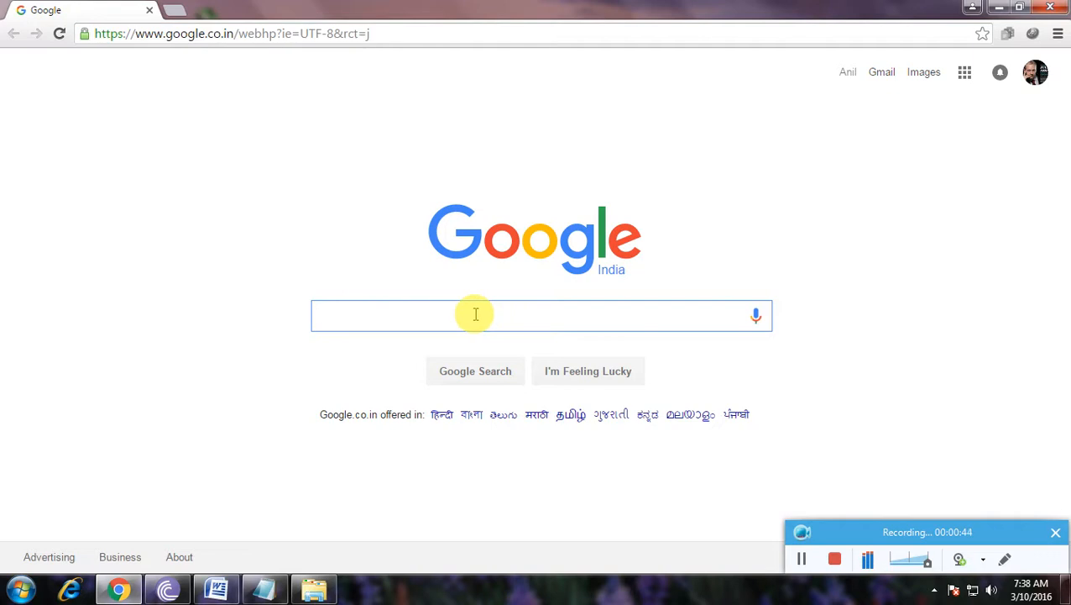
text(download)
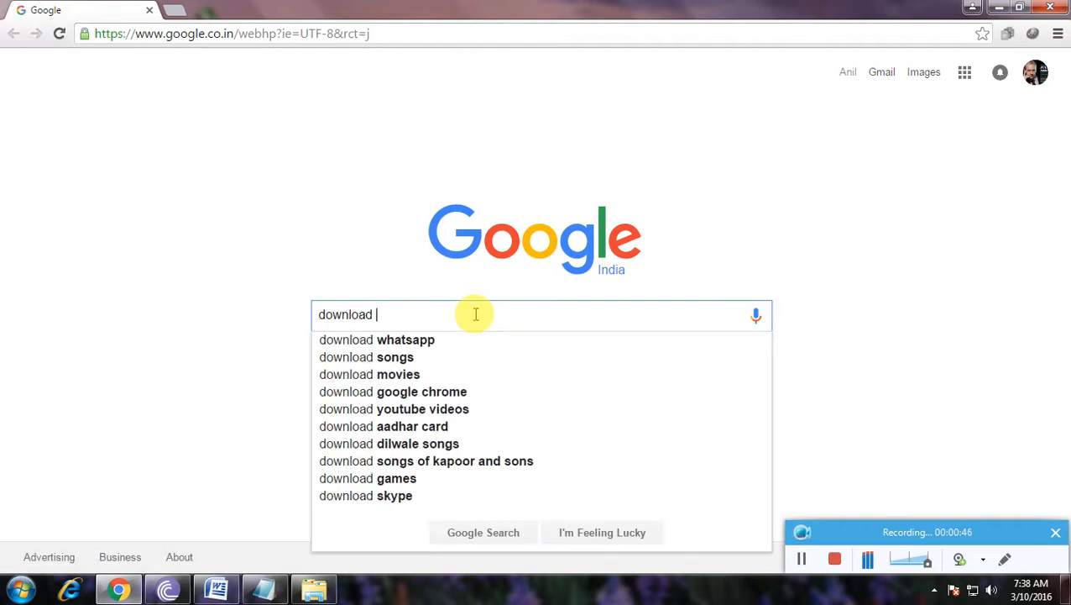
text(Turtle graphics)
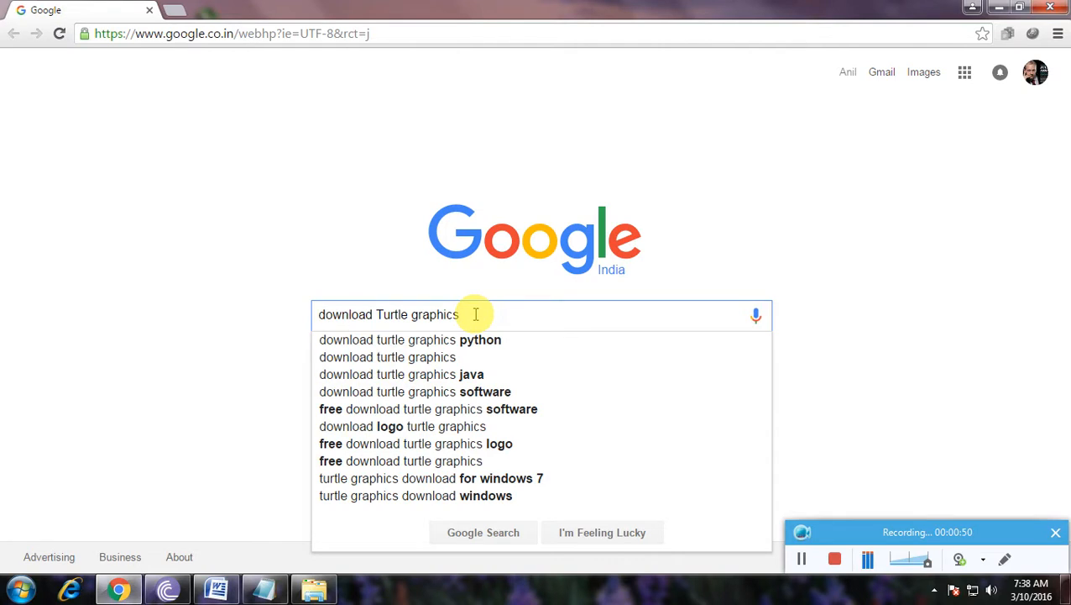
key(Return)
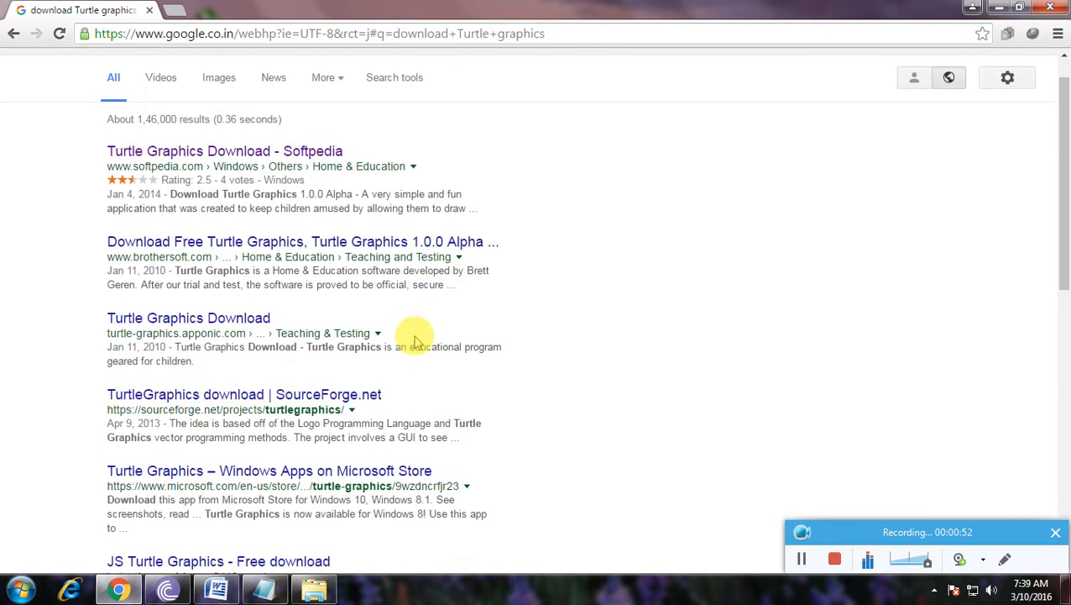
- Open the Softpedia Turtle Graphics result in a new tab from the search results
scroll(down, 3)
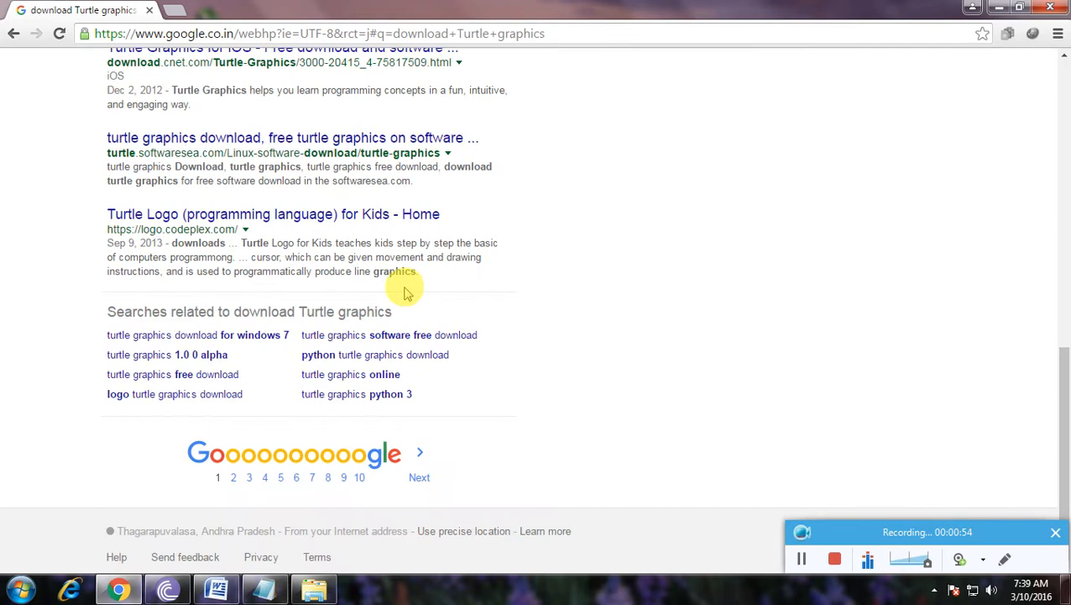
scroll(up, 3)
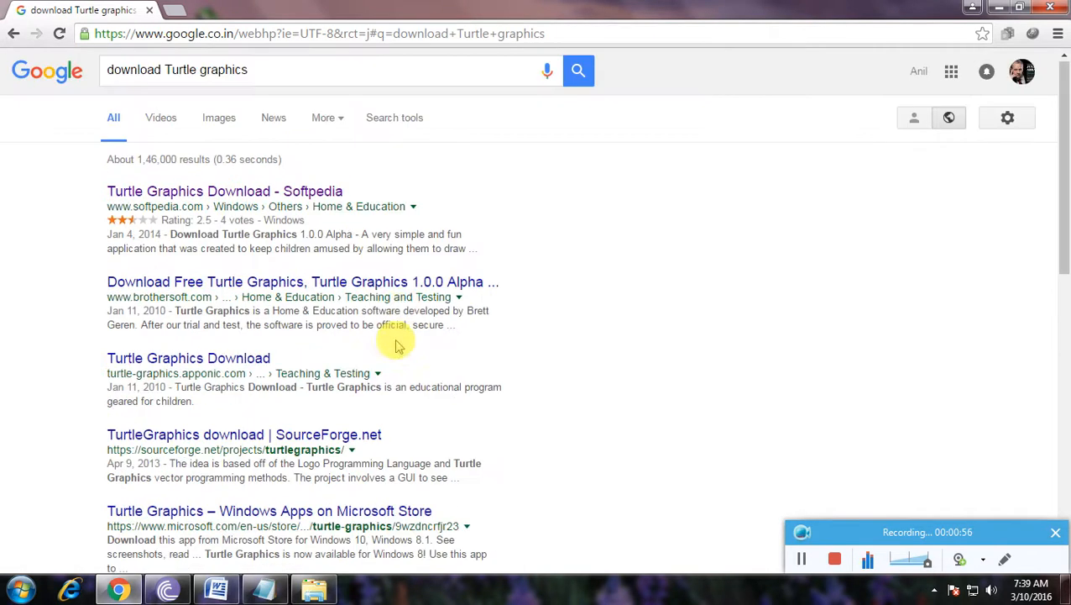
mouse_move(218, 192)
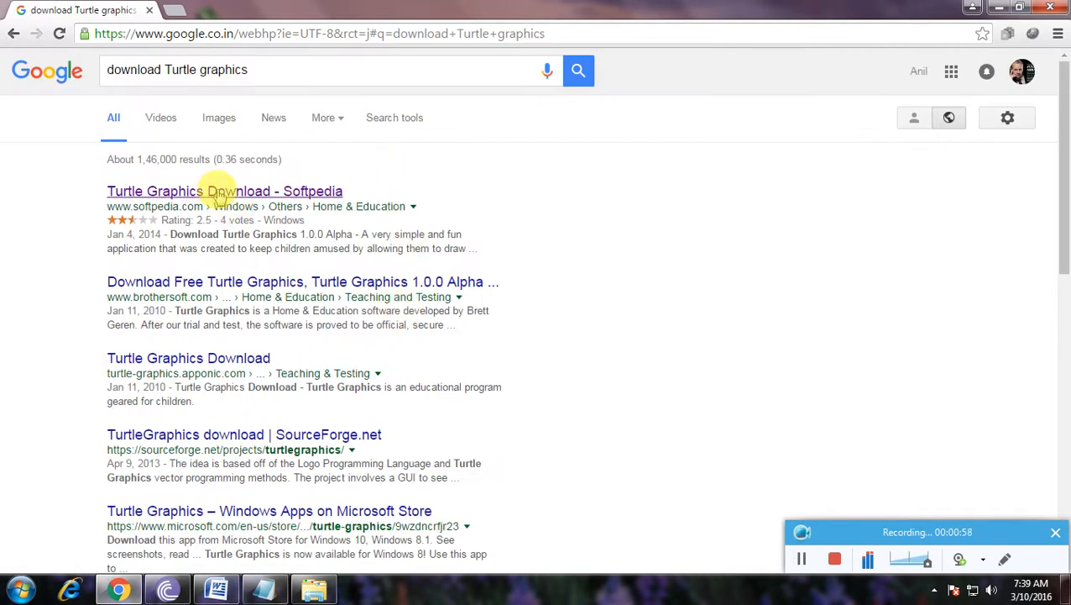
right_click(223, 192)
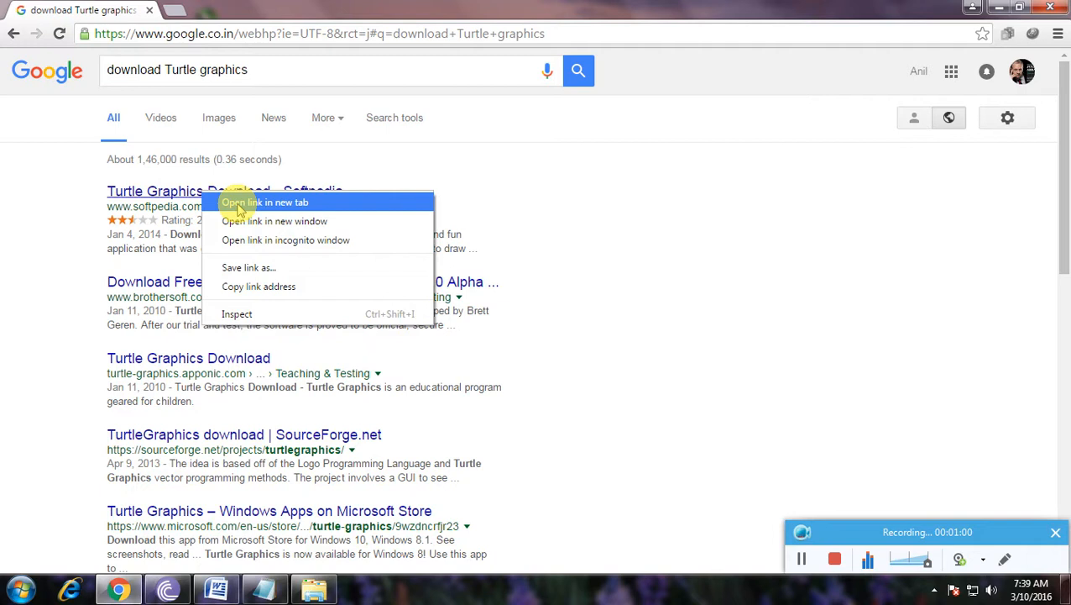
click(265, 202)
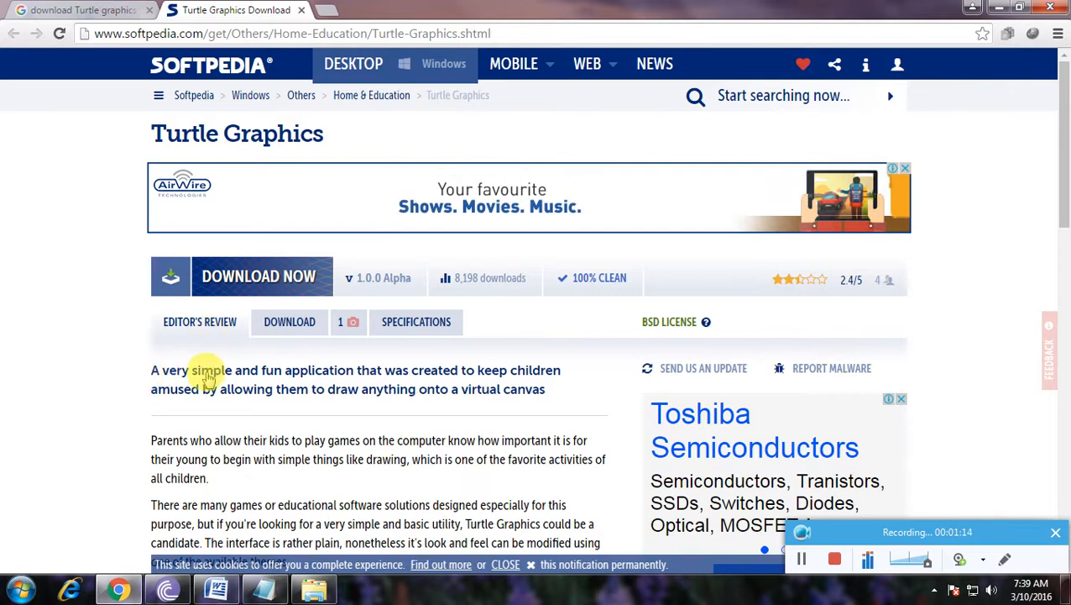
scroll(down, 3)
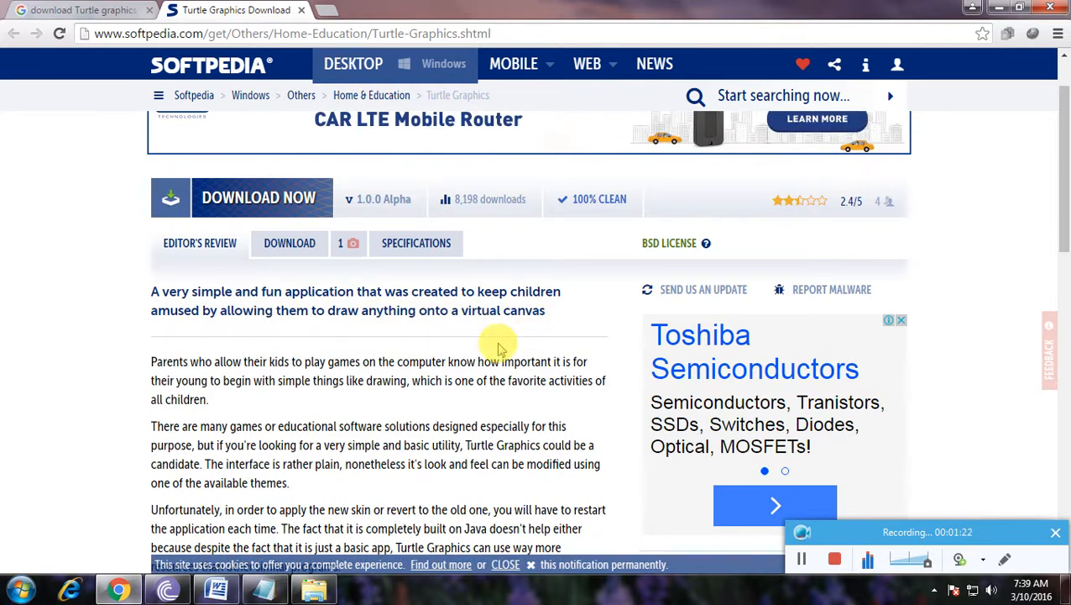
mouse_move(216, 376)
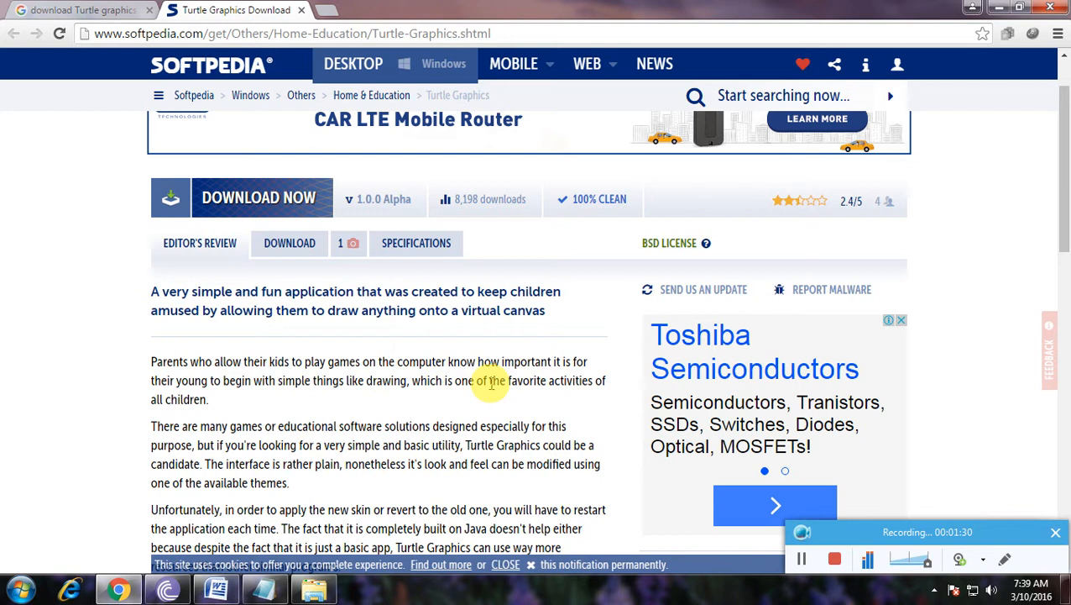
mouse_move(227, 400)
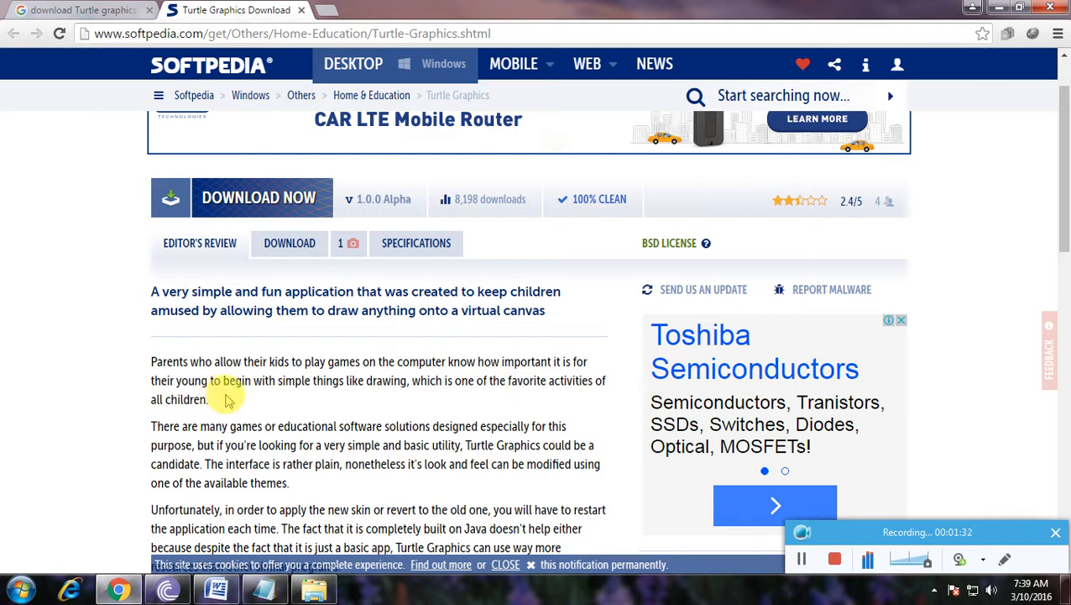
mouse_move(340, 383)
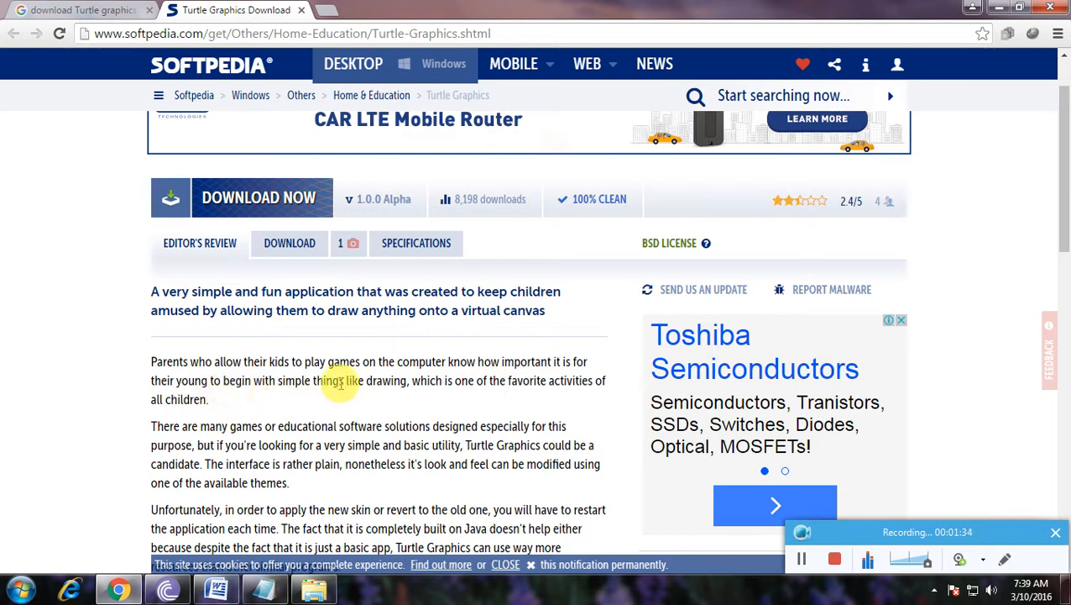
mouse_move(484, 386)
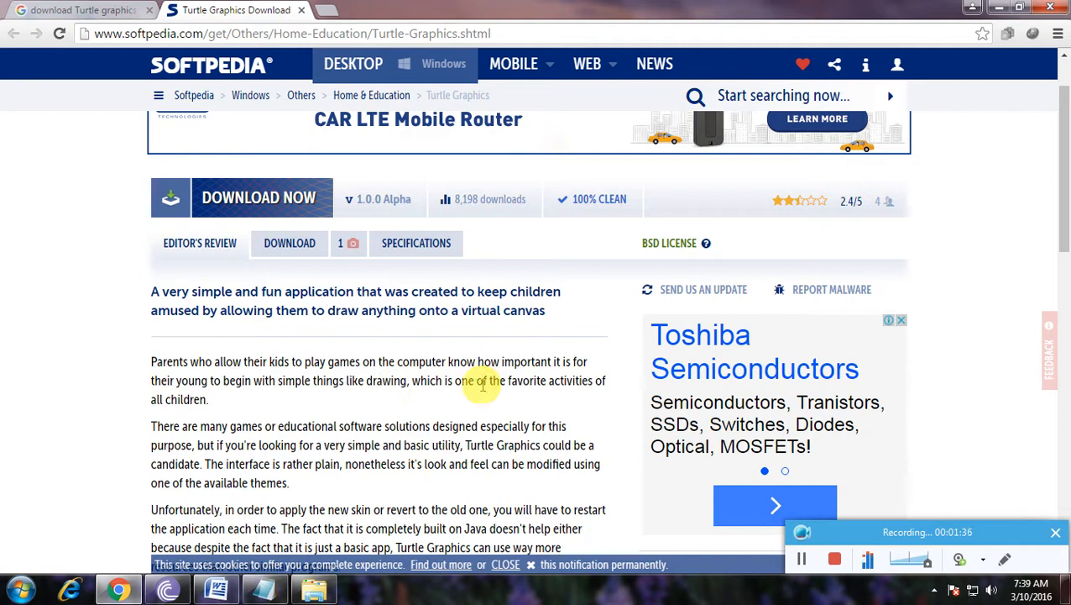
mouse_move(563, 410)
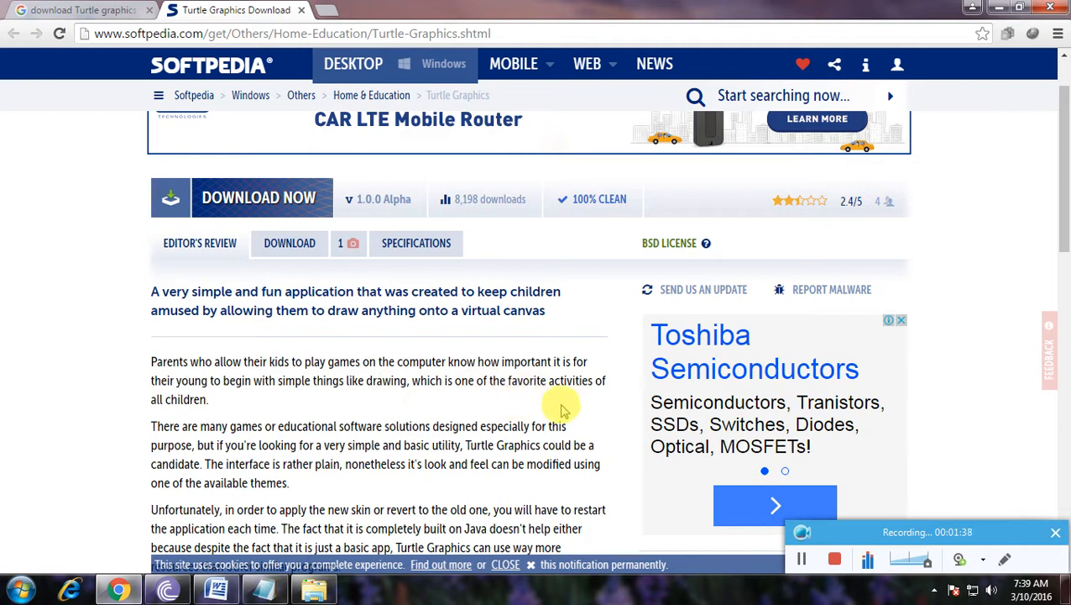
mouse_move(319, 412)
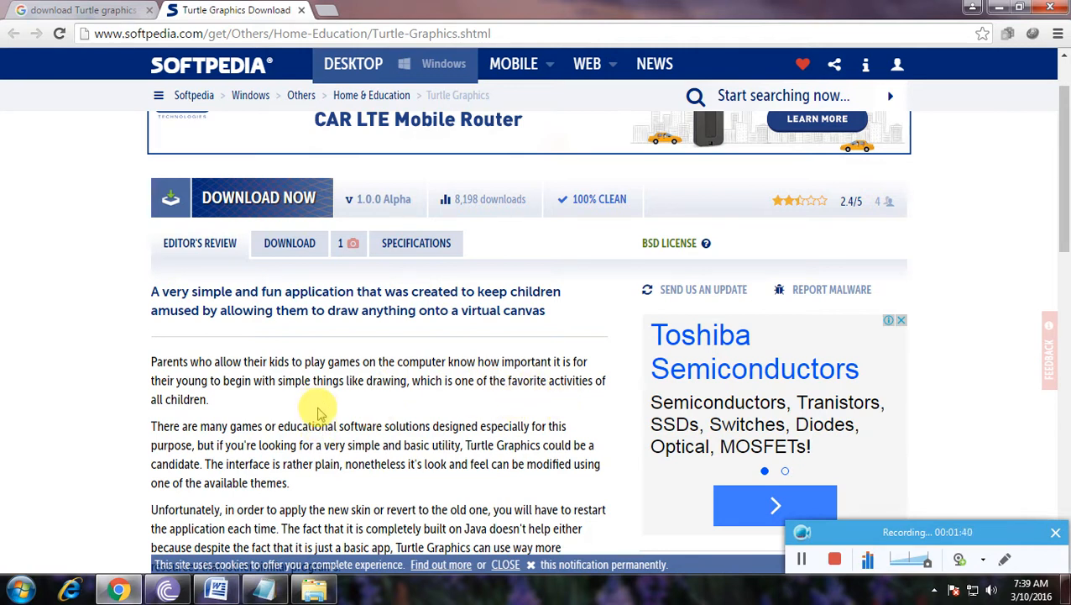
mouse_move(403, 361)
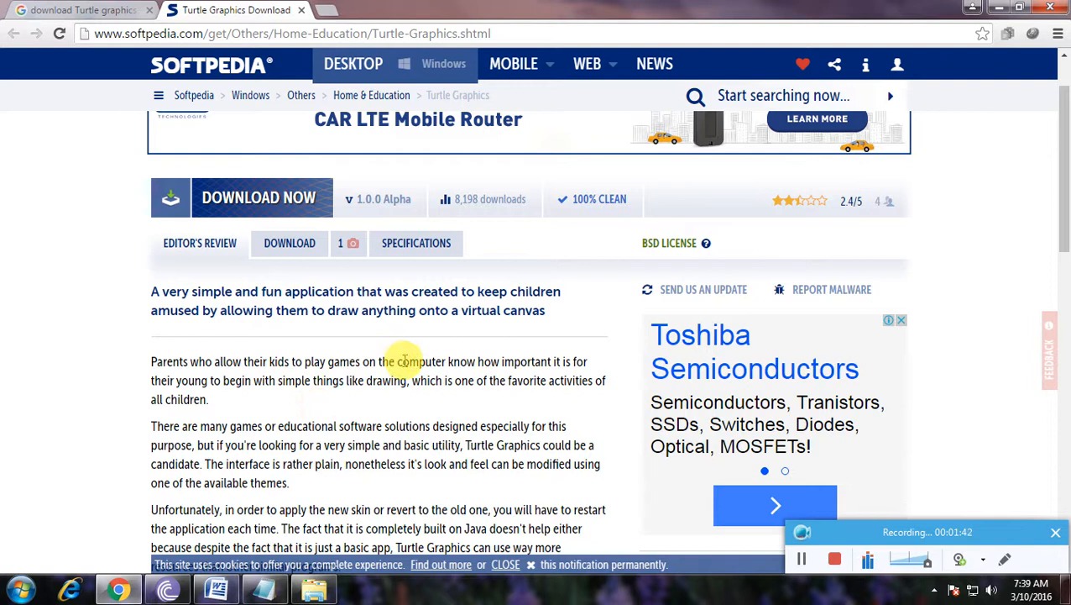
mouse_move(260, 445)
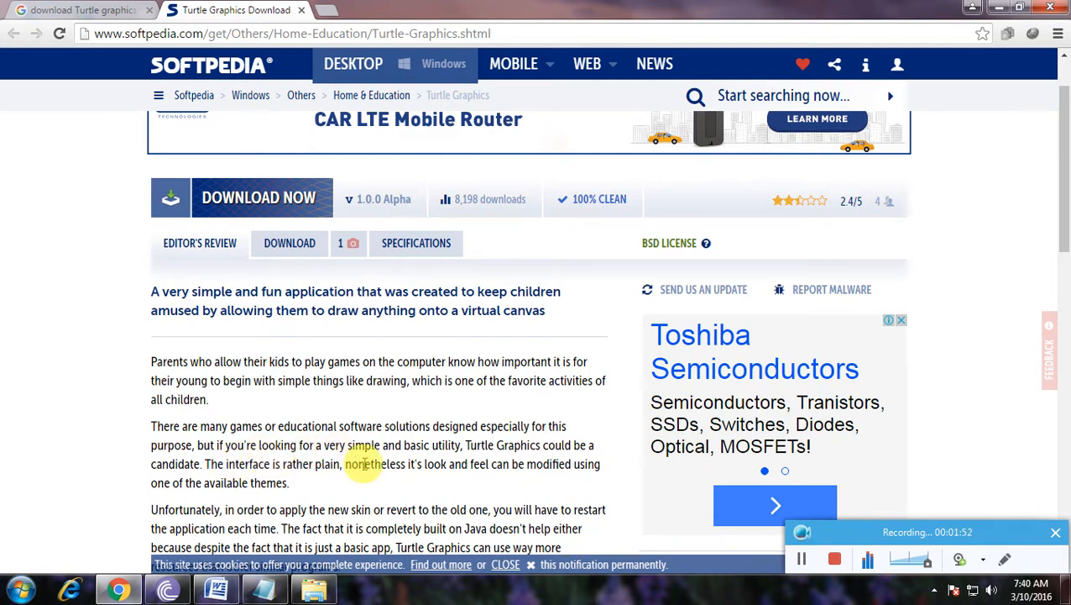
mouse_move(497, 445)
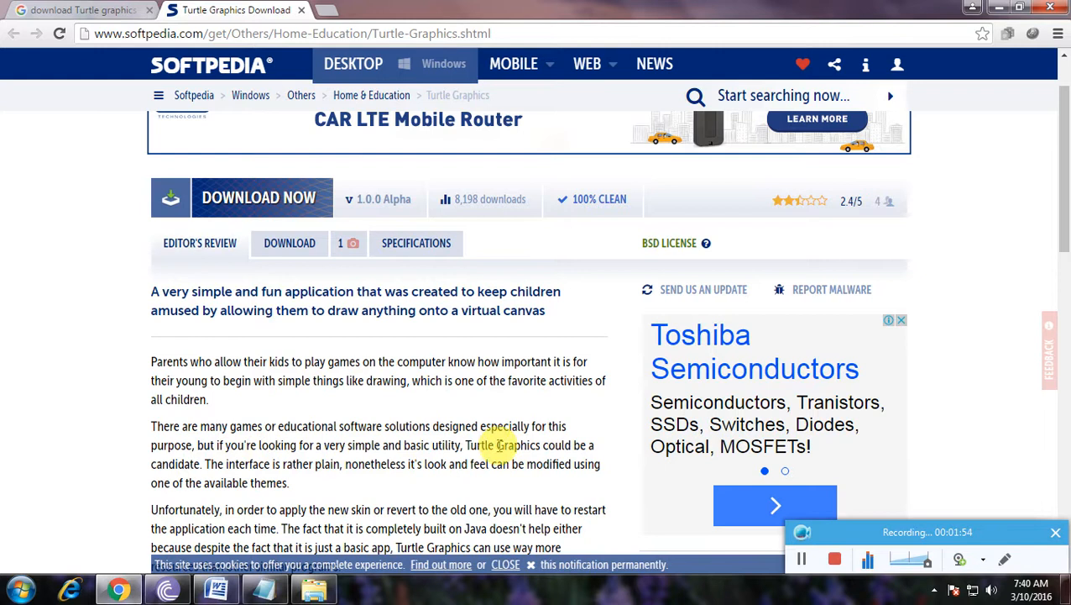
mouse_move(241, 460)
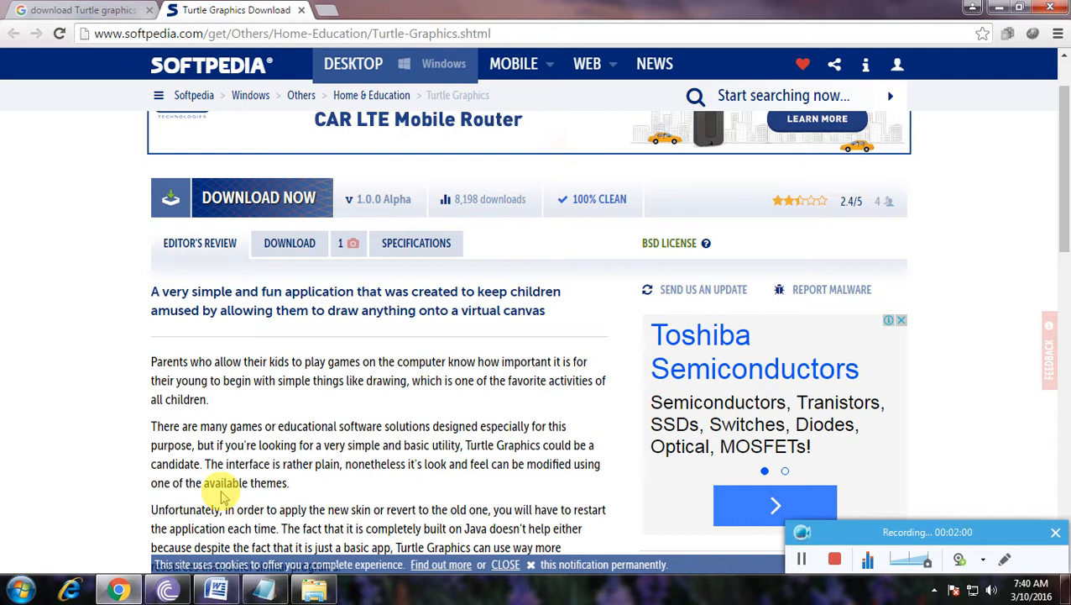
scroll(down, 3)
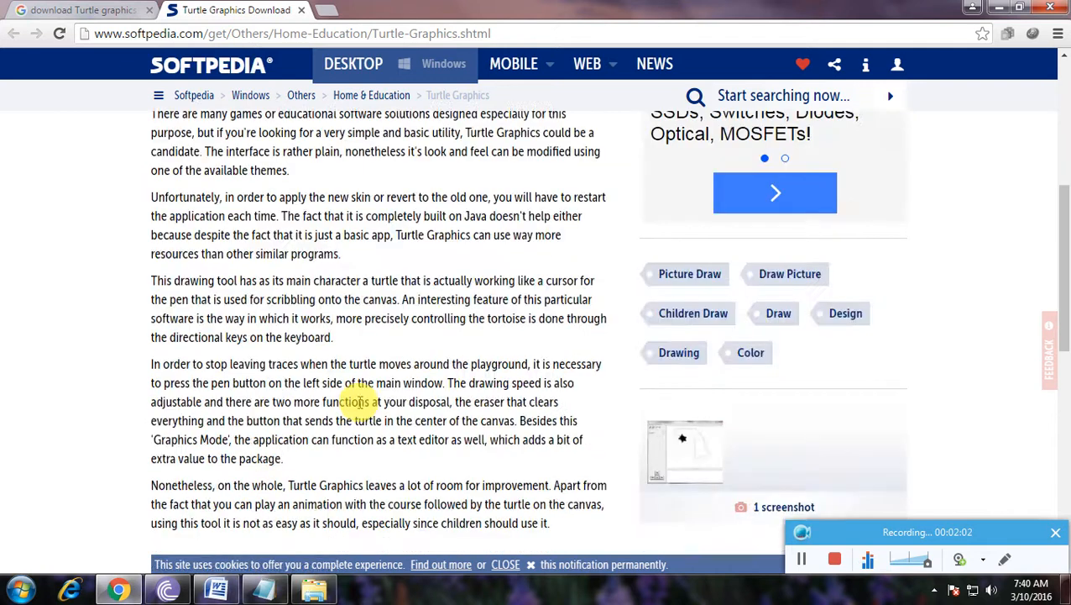
scroll(up, 3)
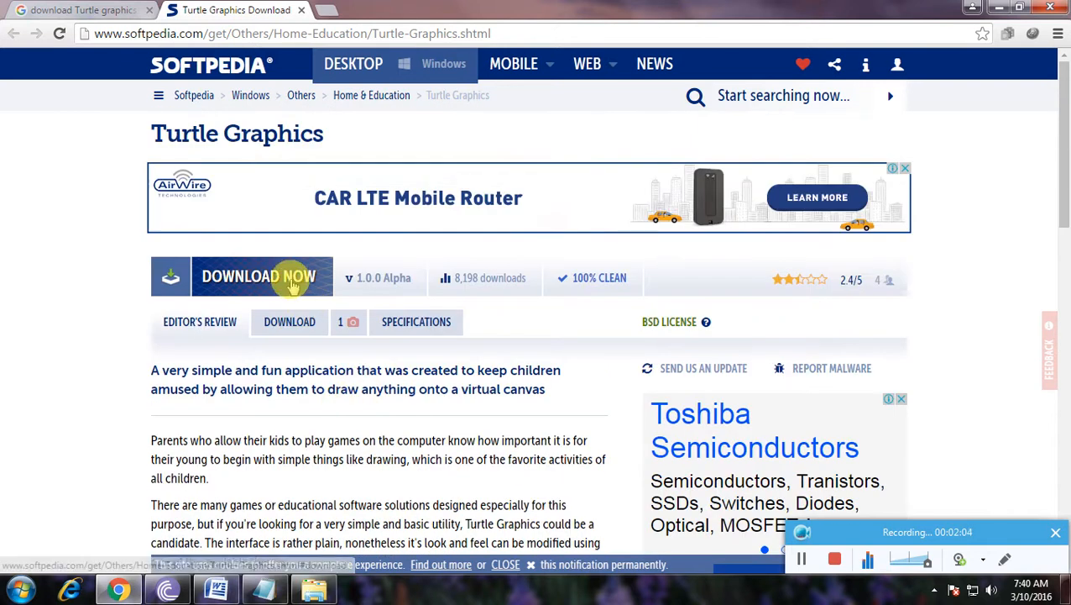
- Start the Turtle Graphics download via DOWNLOAD NOW and the Softpedia Secure Download (US) mirror
click(259, 275)
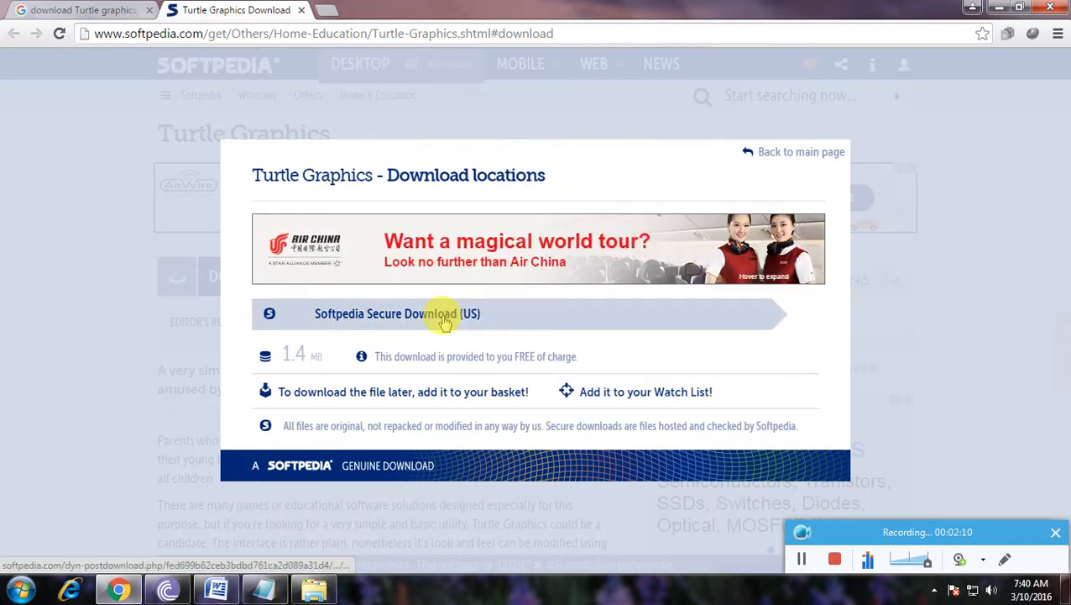
click(436, 314)
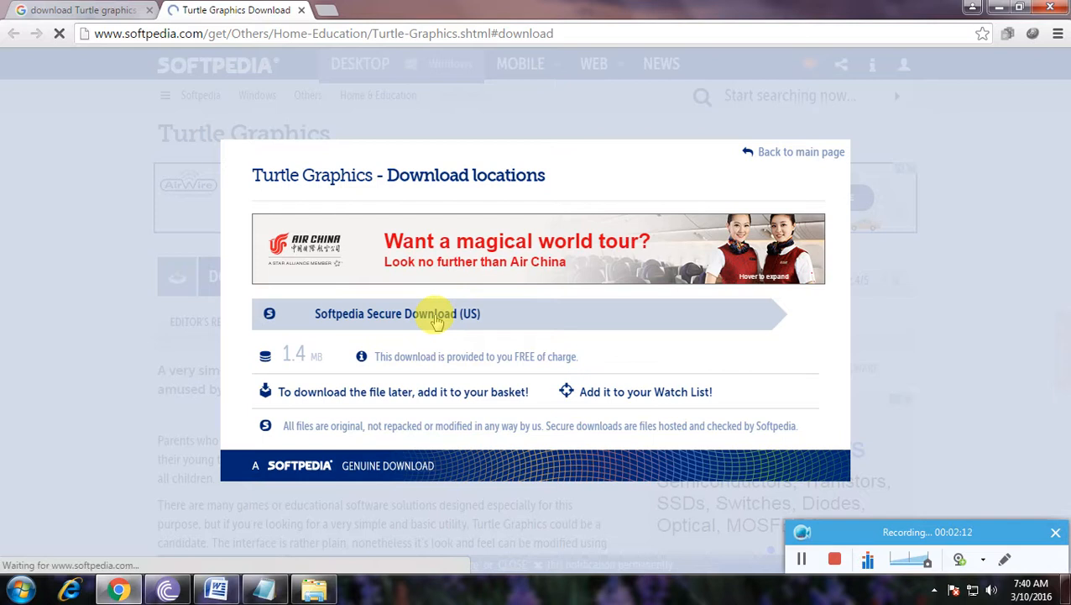
click(436, 314)
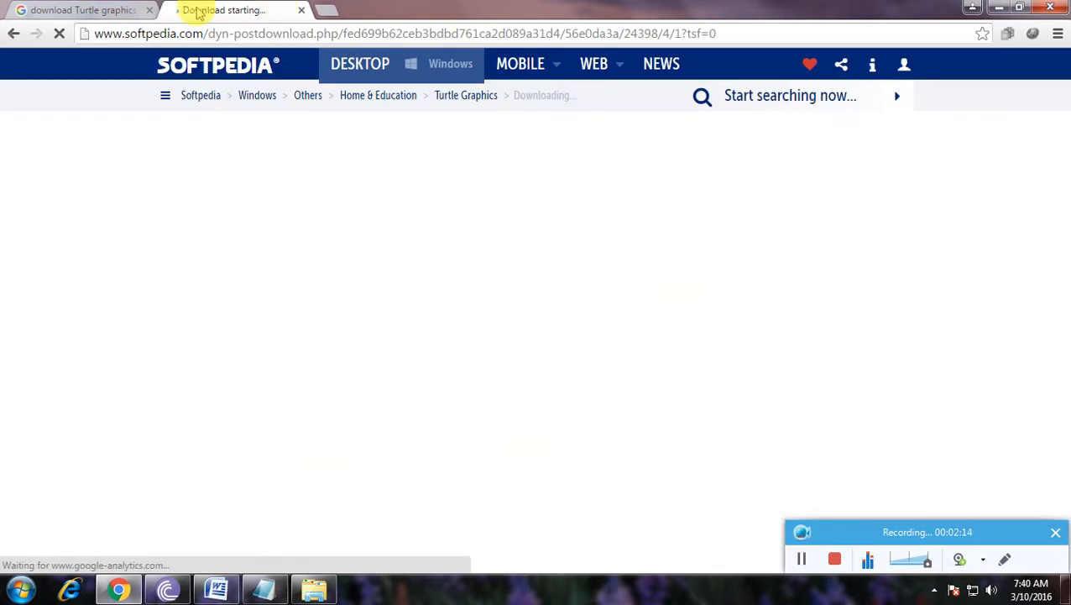